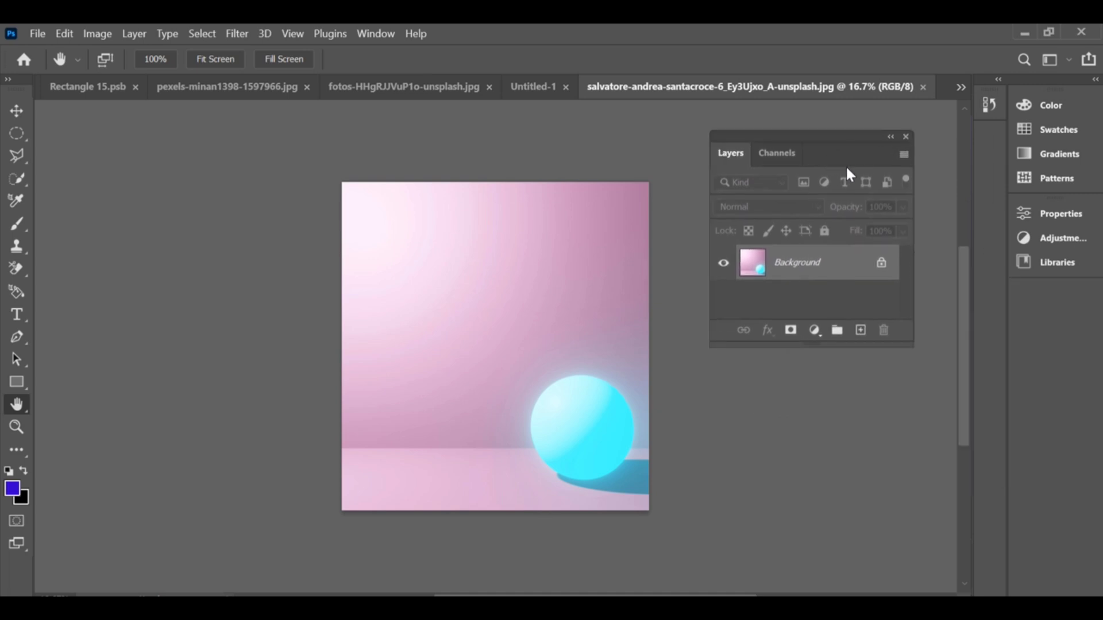
pyautogui.moveTo(847, 263)
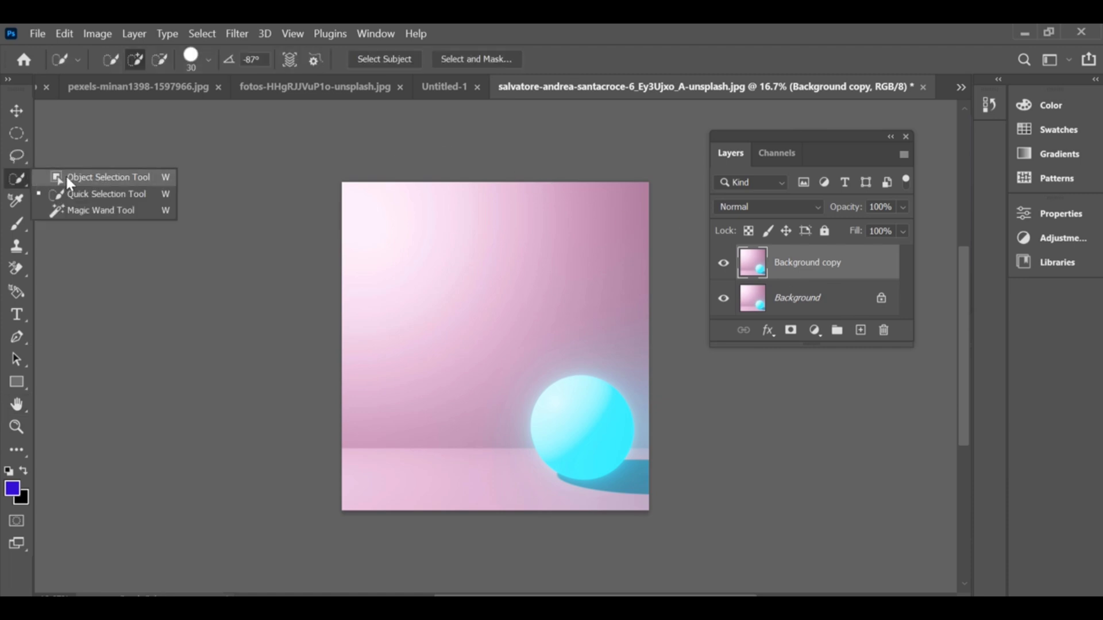
# Switch to the Object Selection Tool to isolate the cyan sphere
pyautogui.click(108, 177)
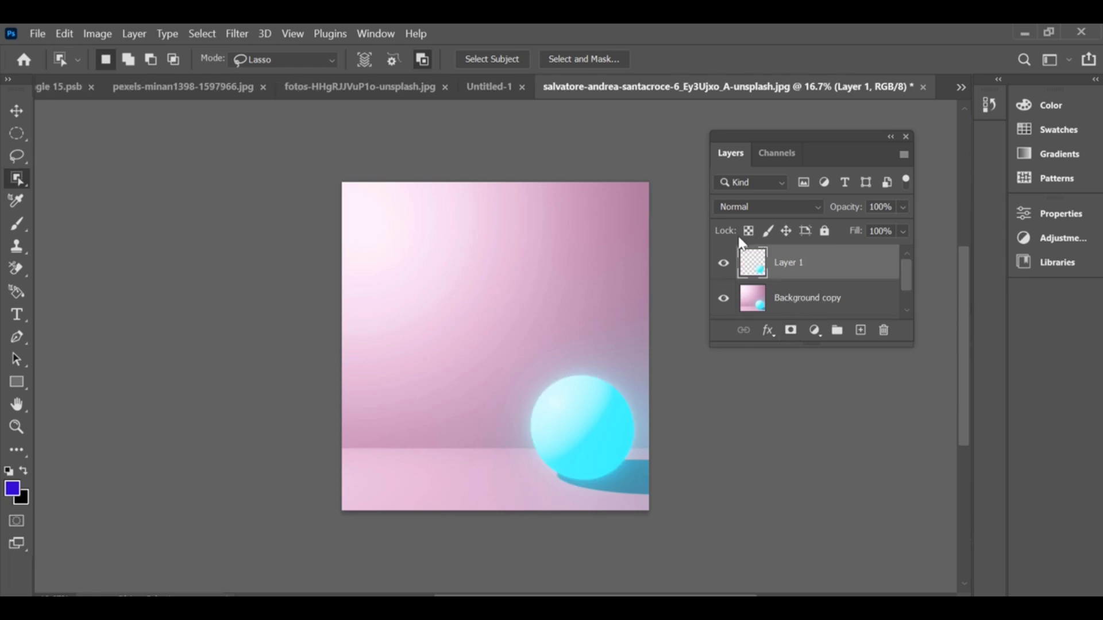
# Bring up the File menu to place the portrait image
pyautogui.click(37, 33)
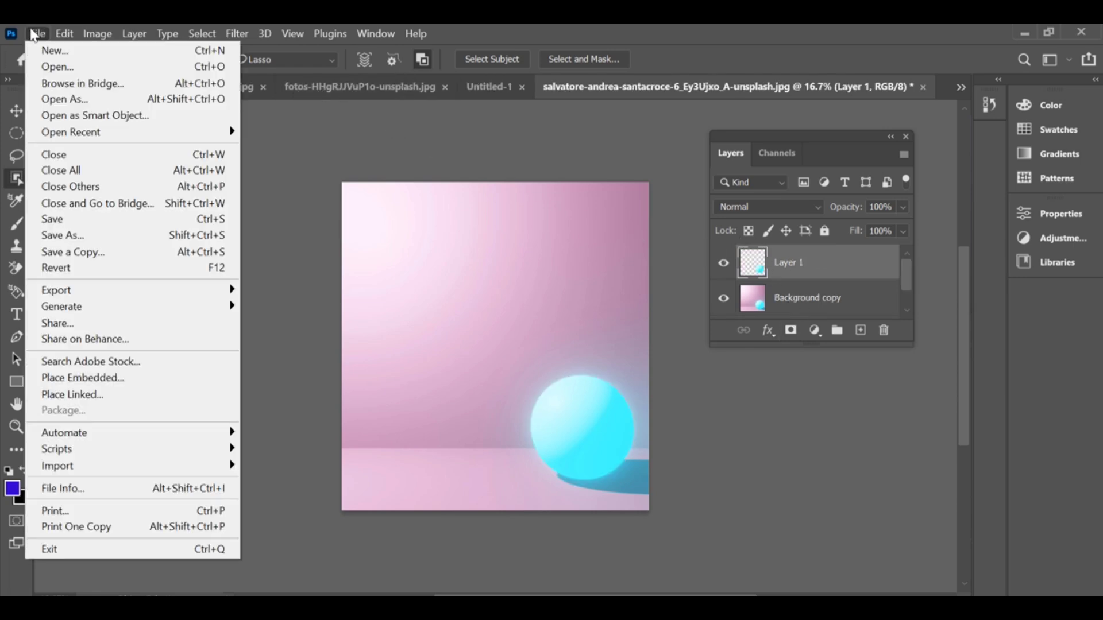
pyautogui.moveTo(83, 338)
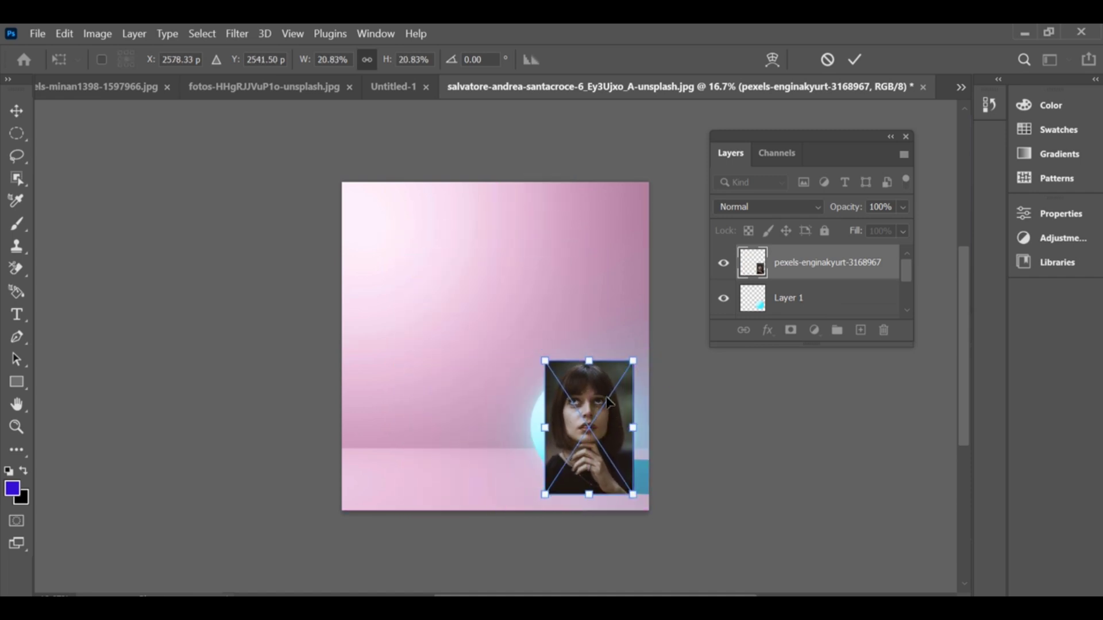
pyautogui.moveTo(541, 433)
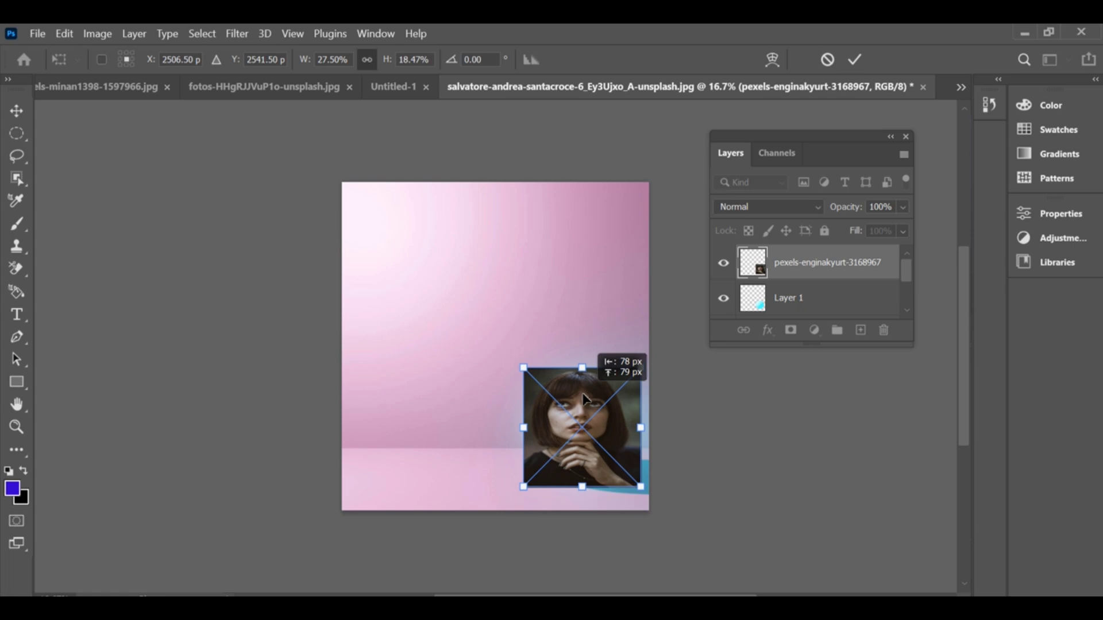
# Clip the portrait layer to the sphere with Create Clipping Mask
pyautogui.rightClick(580, 401)
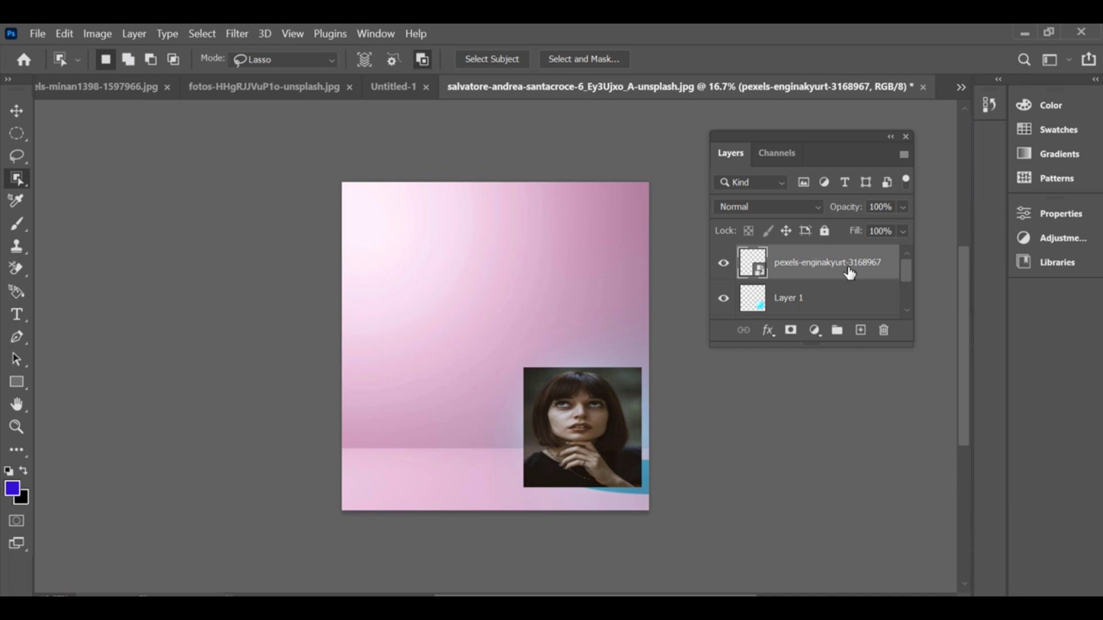
pyautogui.rightClick(826, 262)
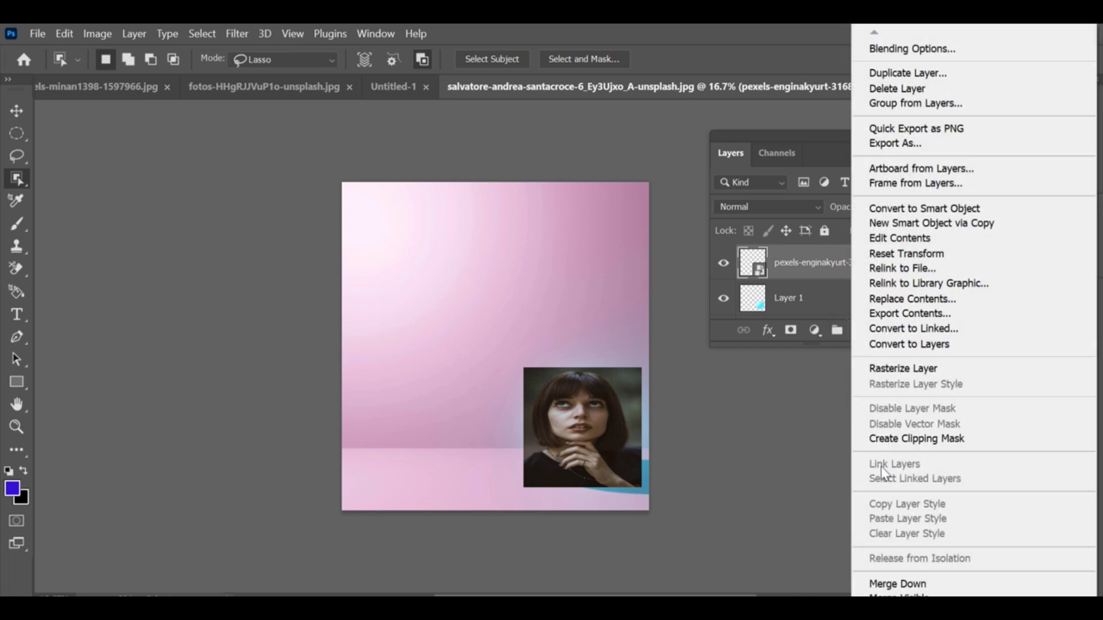
pyautogui.click(916, 437)
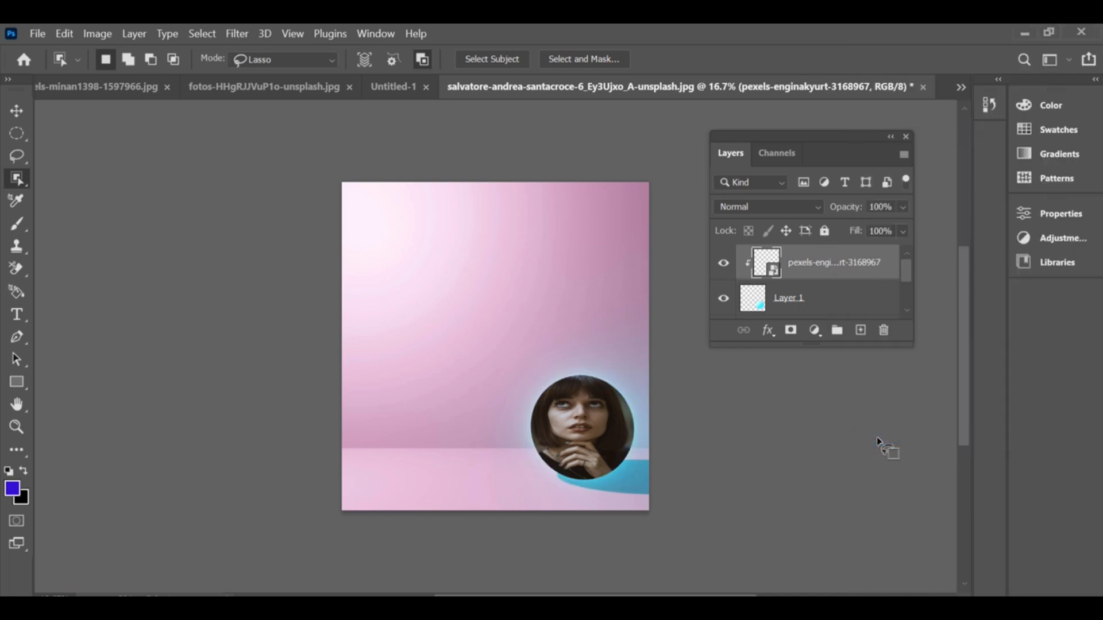
pyautogui.moveTo(765, 215)
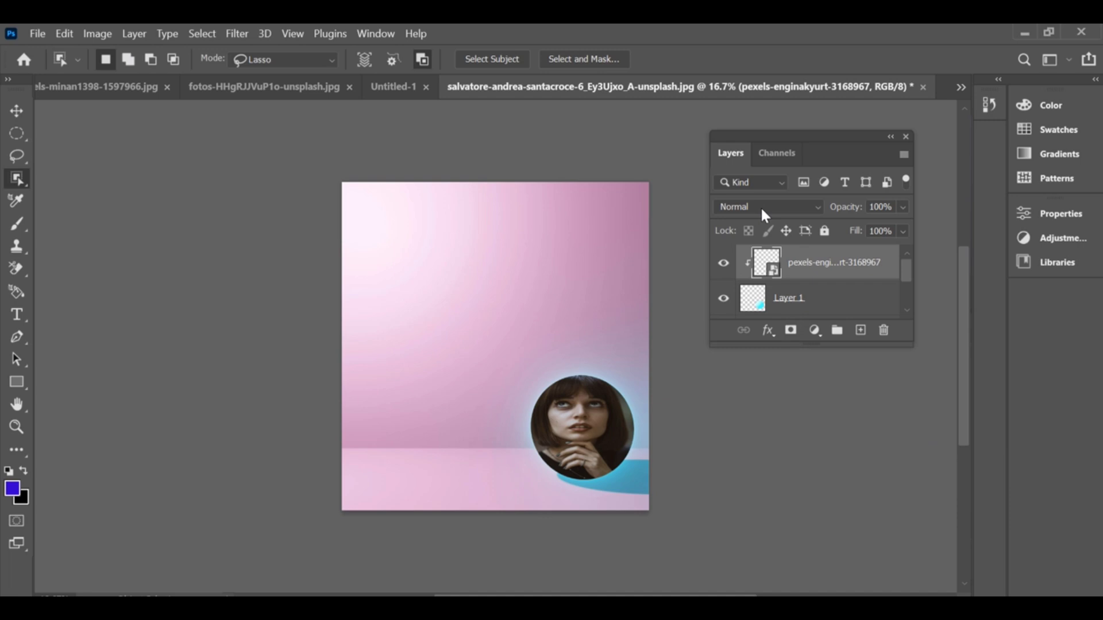
# Set the portrait layer's blend mode to Overlay
pyautogui.click(766, 206)
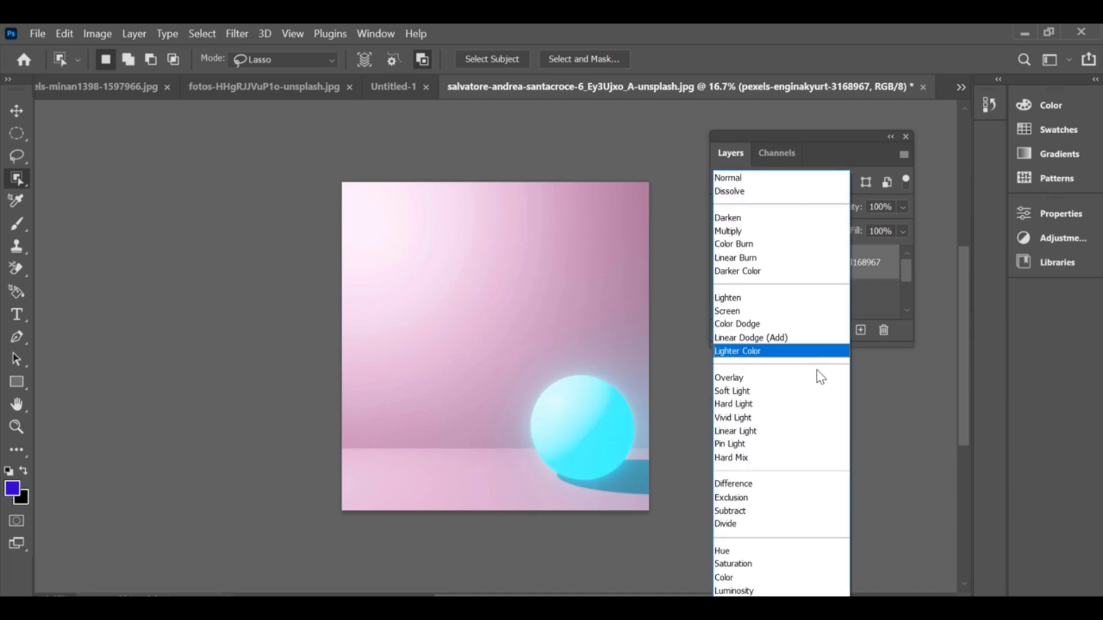
pyautogui.click(728, 377)
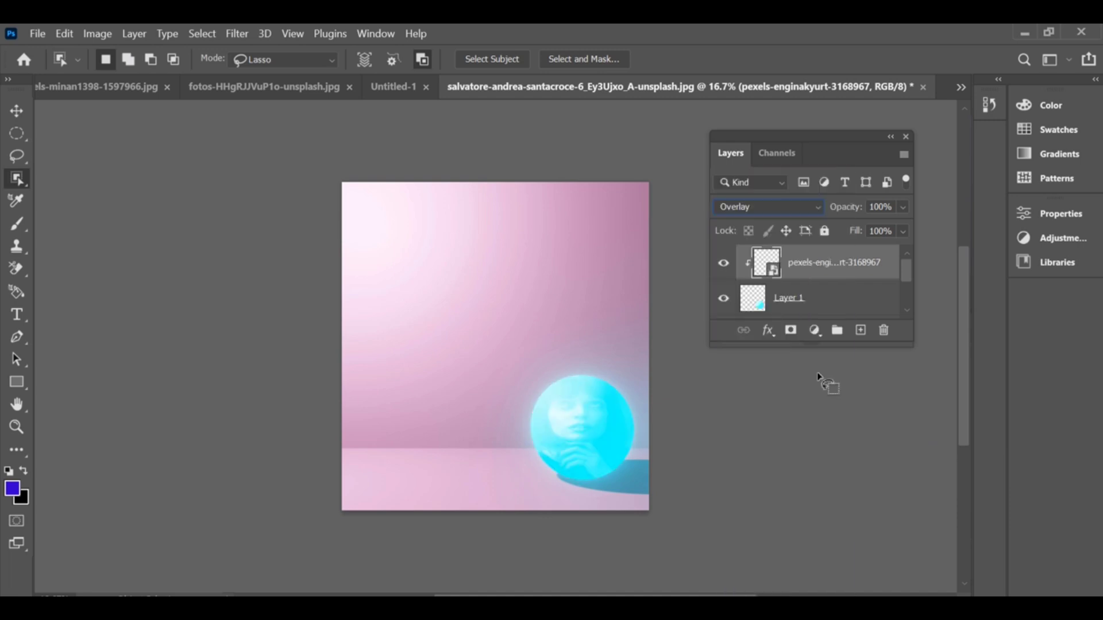
pyautogui.moveTo(895, 262)
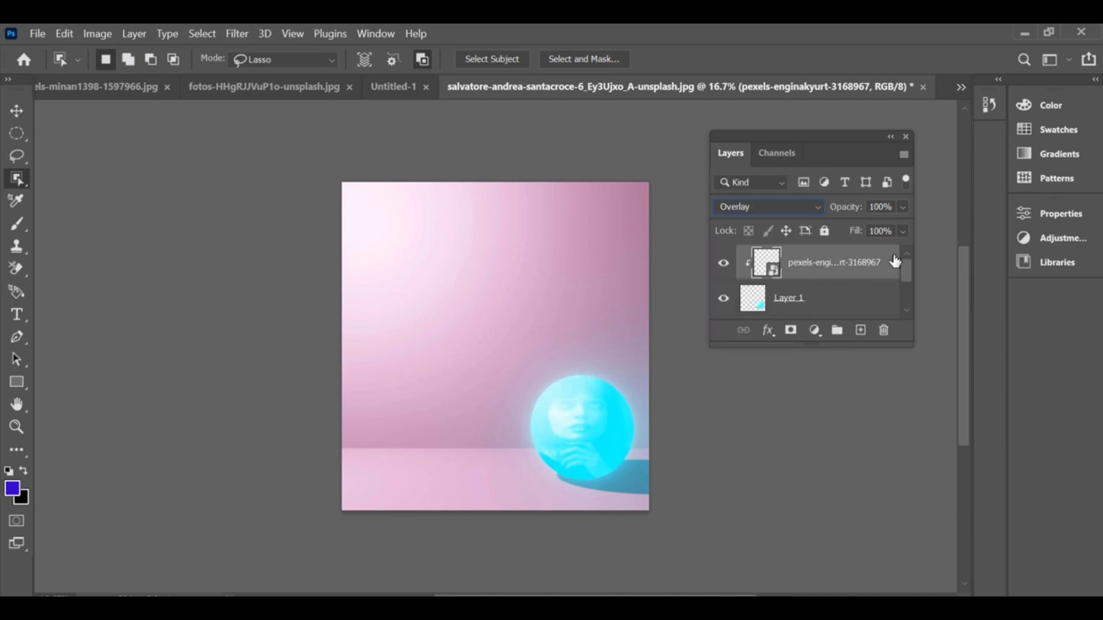